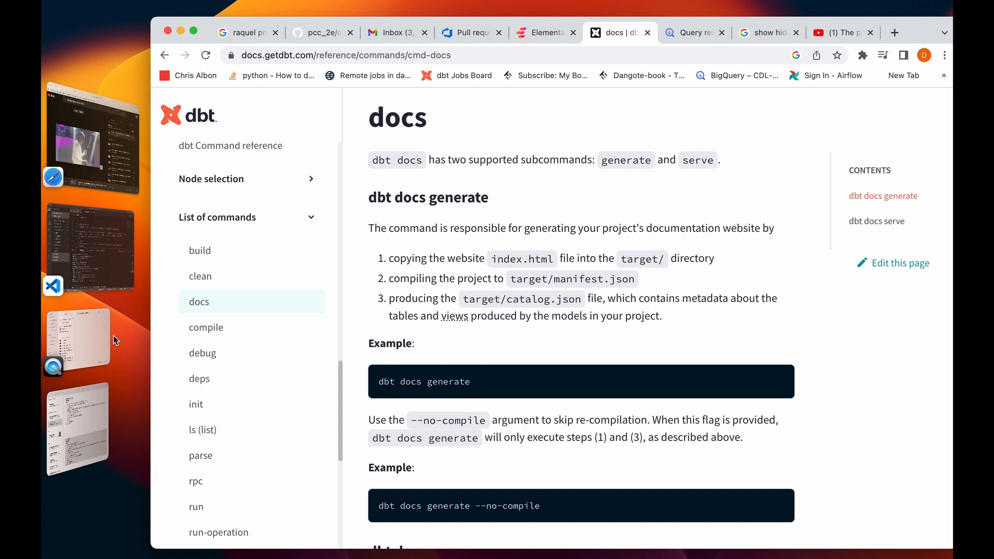
pyautogui.moveTo(407, 431)
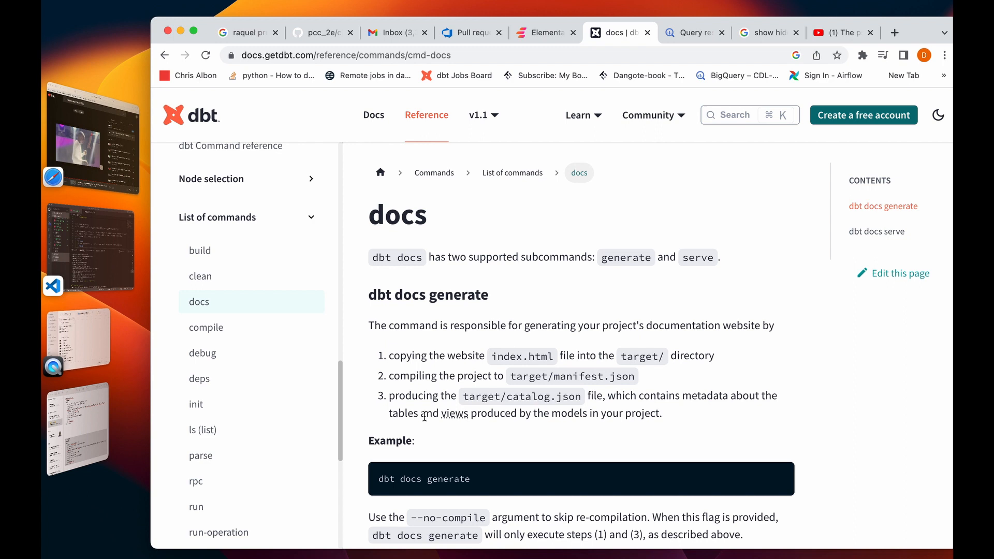
pyautogui.moveTo(522, 320)
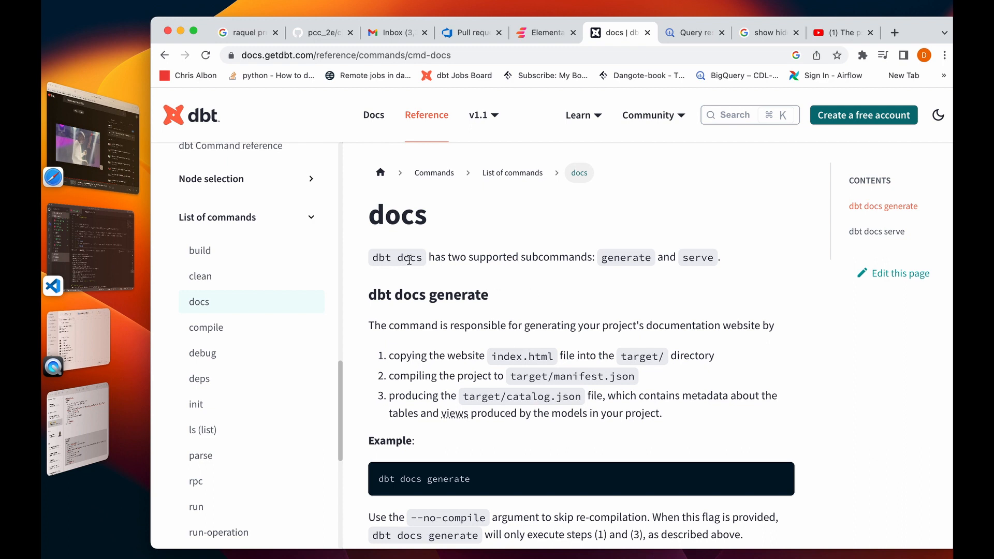
pyautogui.moveTo(705, 262)
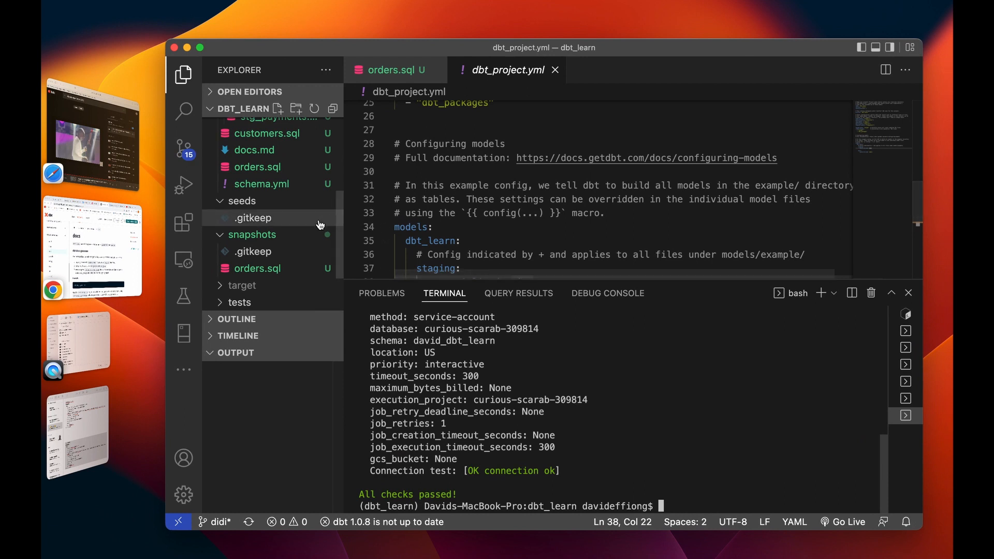
# - Expand target and its compiled folder in the Explorer to reveal the dbt build outputs
pyautogui.scroll(-3)
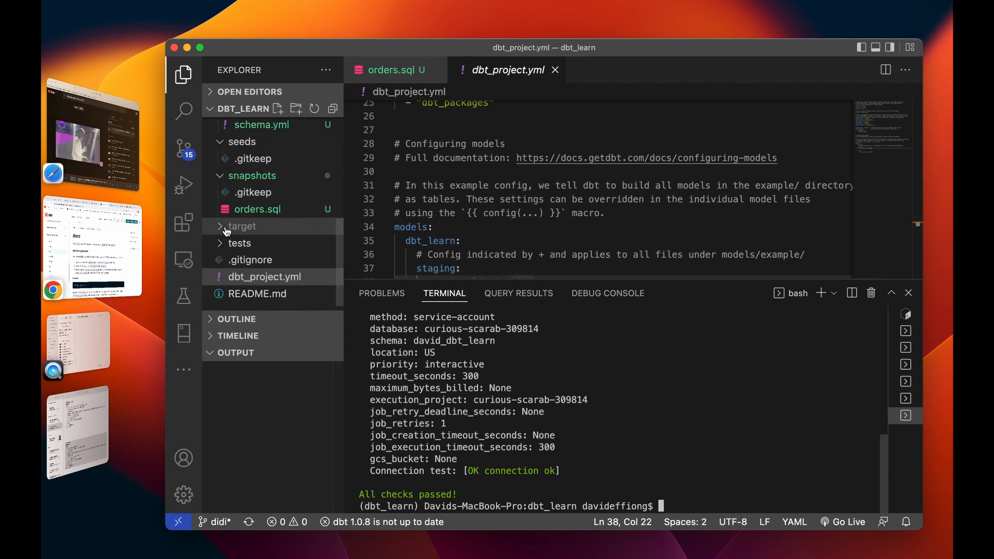
pyautogui.click(241, 227)
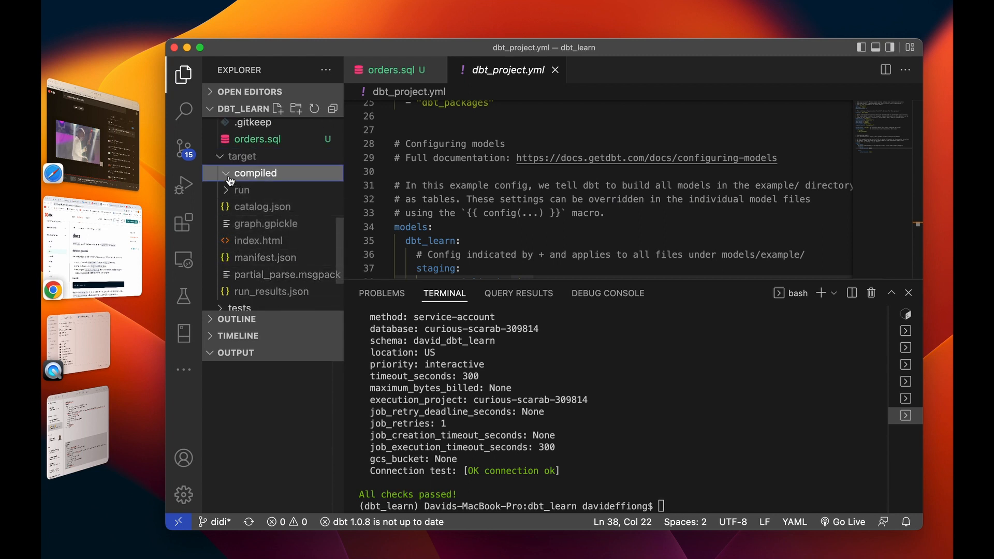
pyautogui.click(255, 173)
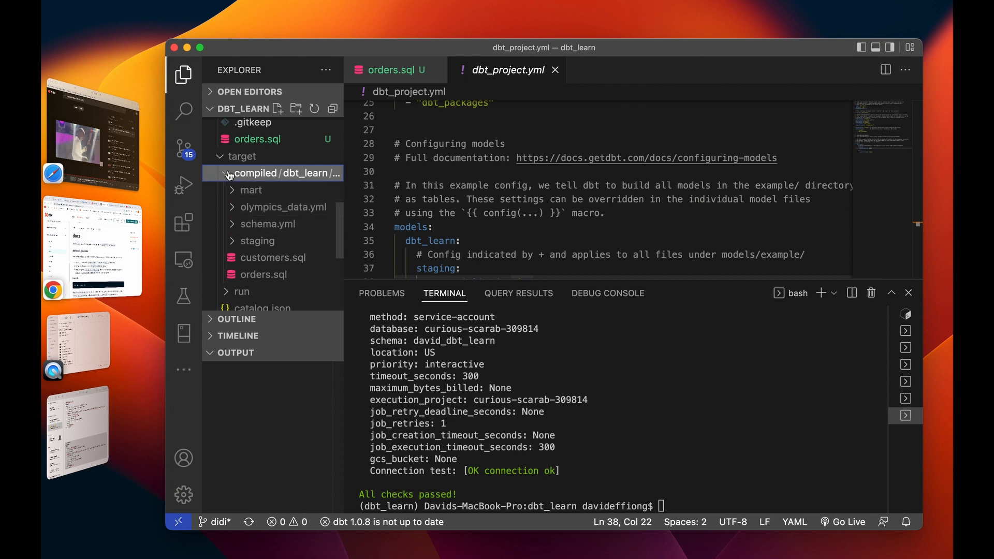
pyautogui.click(242, 173)
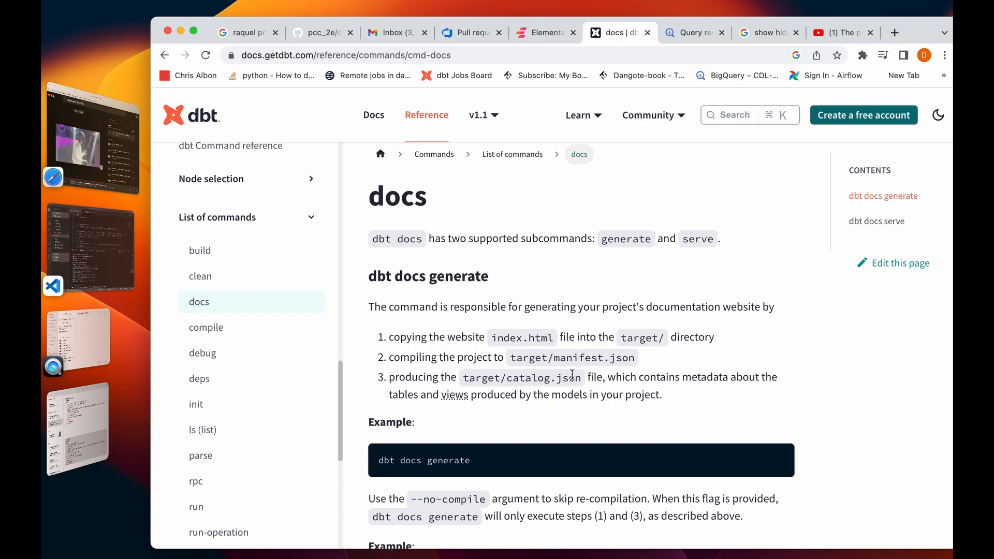
pyautogui.moveTo(472, 330)
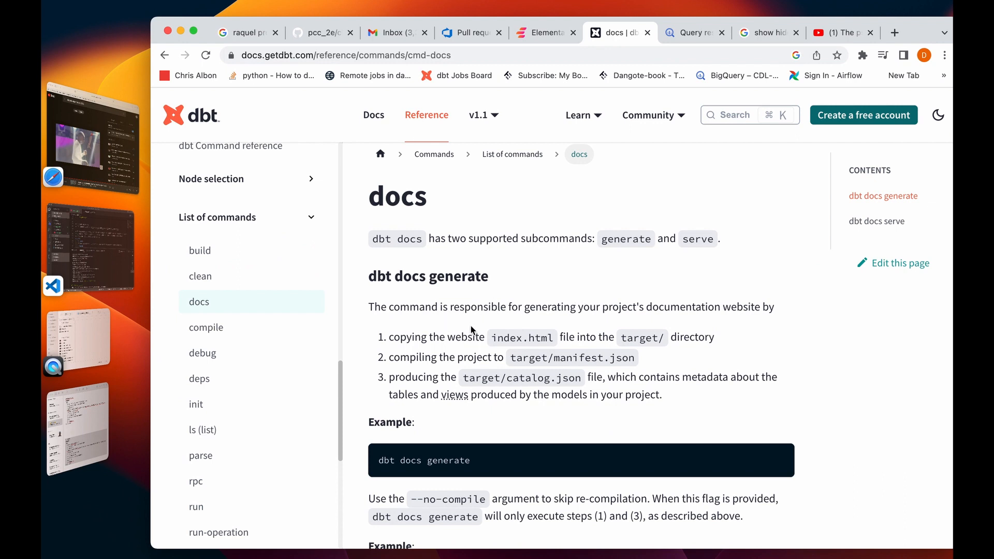
pyautogui.moveTo(513, 333)
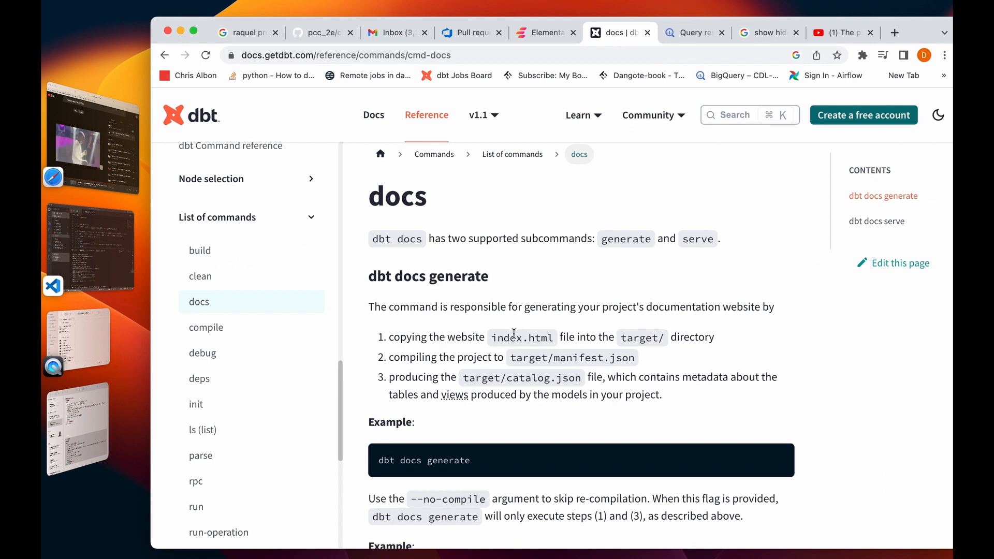
pyautogui.moveTo(555, 341)
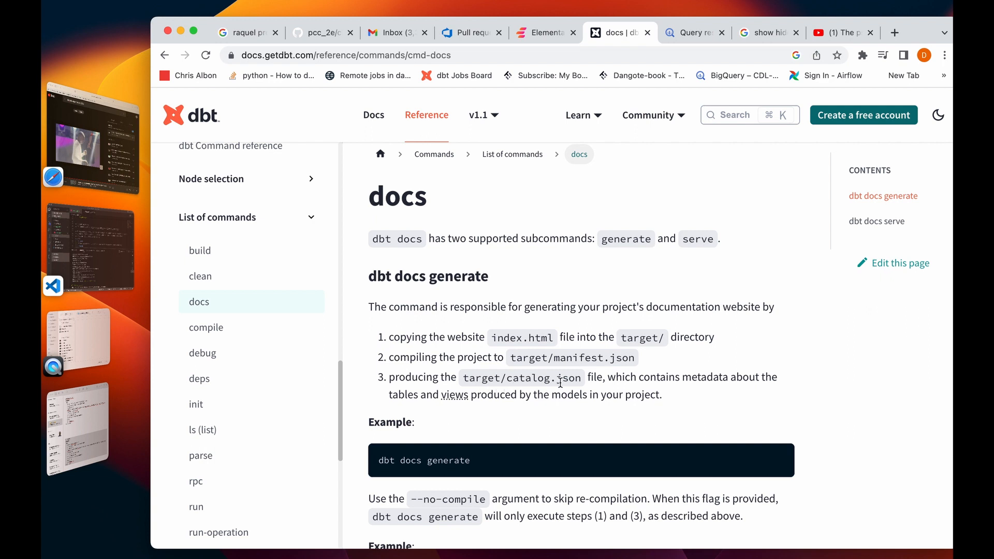
pyautogui.scroll(-3)
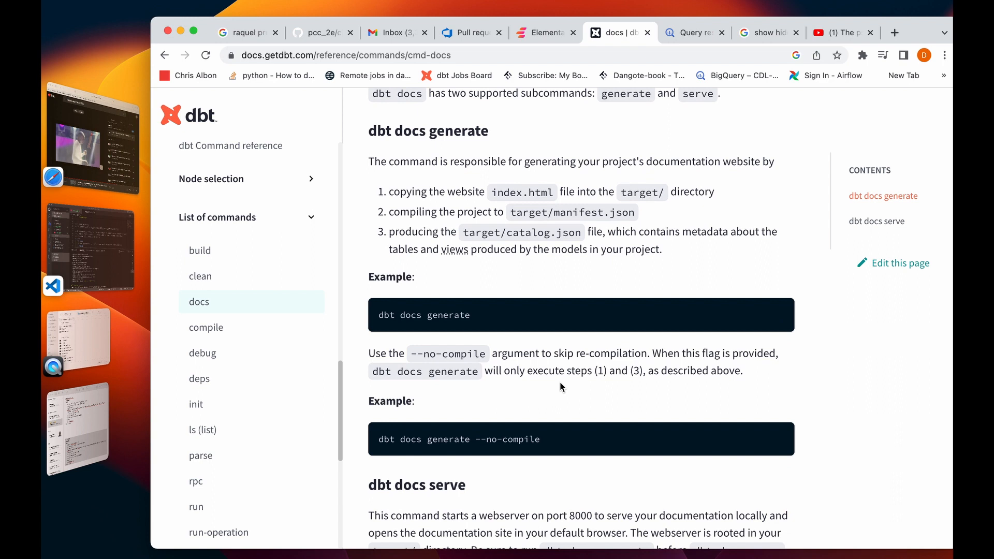
pyautogui.scroll(-3)
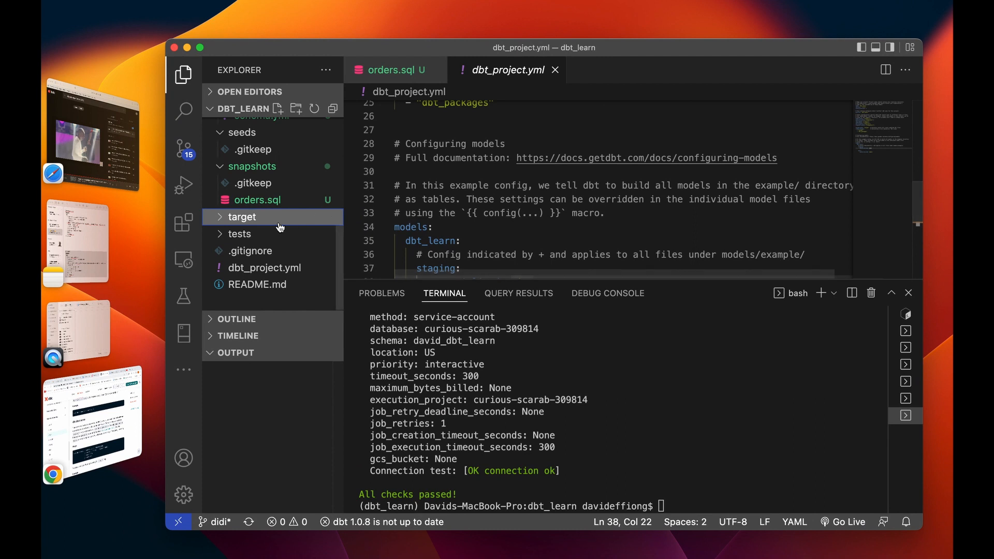
# - Show the schema.yml defining unique and not_null tests on stg_customers and stg_orders
pyautogui.click(261, 237)
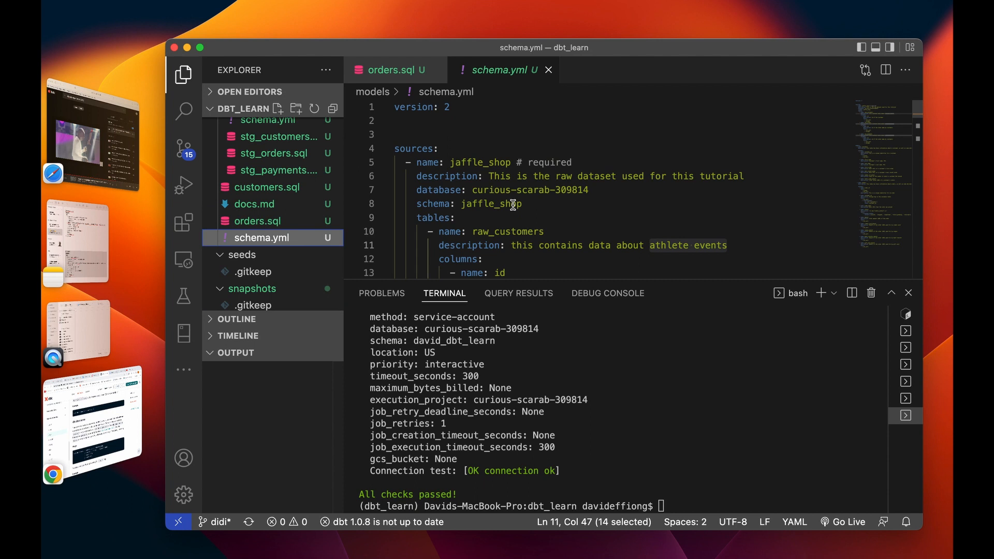
pyautogui.scroll(-3)
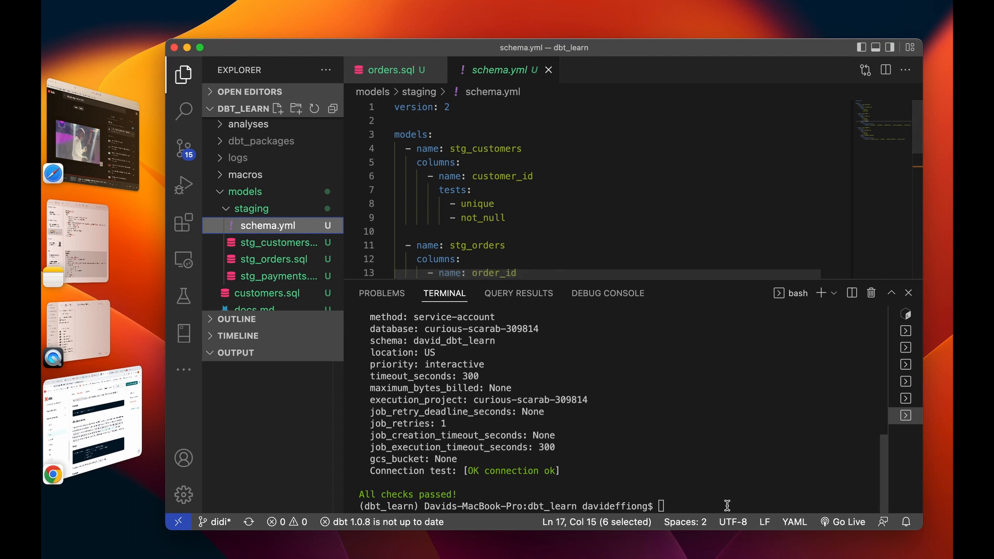
# - Run dbt docs generate in the terminal to build catalog.json for 5 models
pyautogui.write('dbt docs')
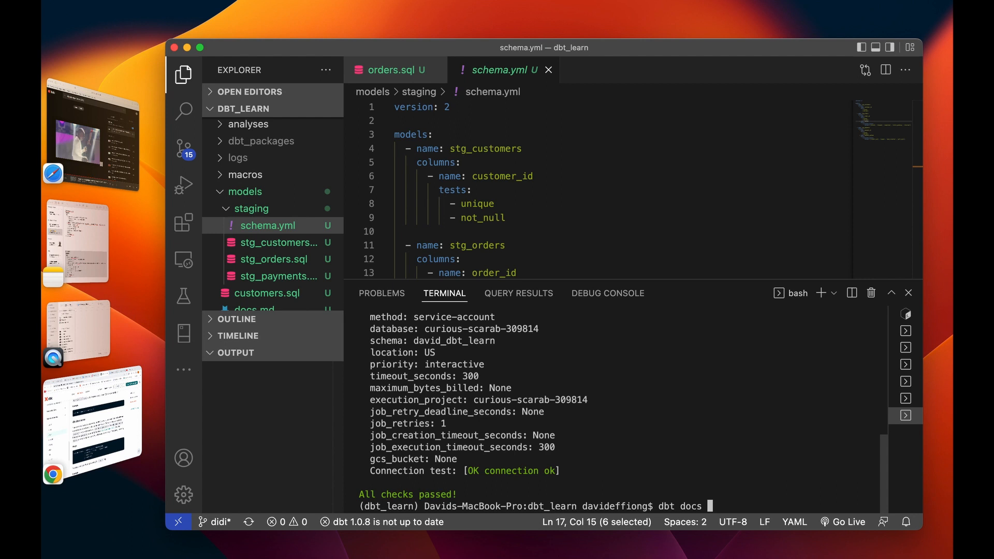
pyautogui.write('h')
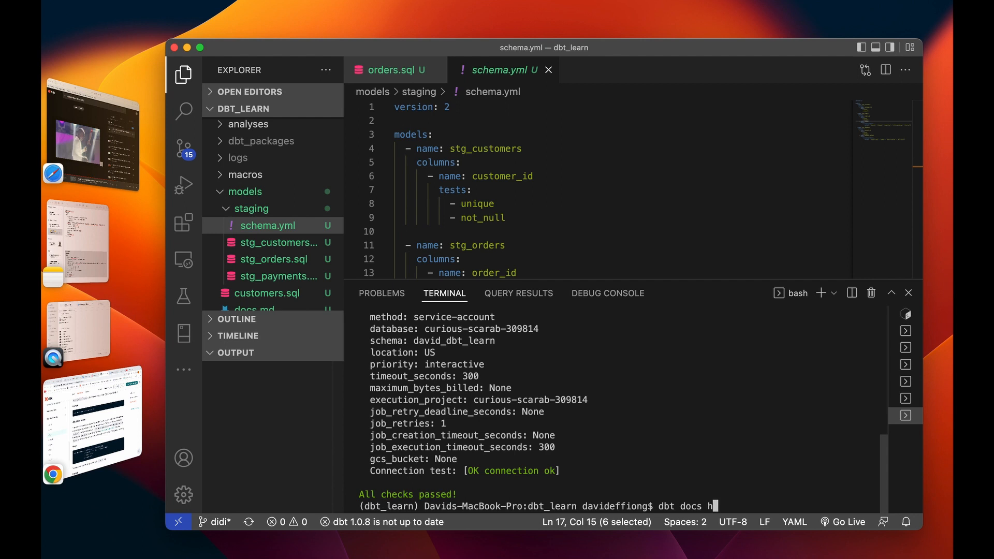
pyautogui.write('generate')
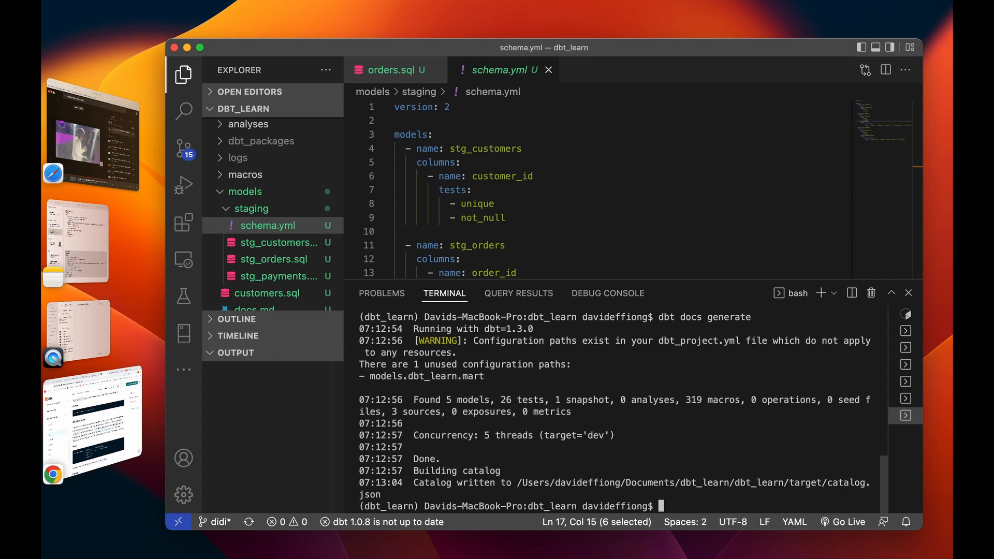
# - Run dbt docs serve in the terminal to host the generated documentation locally
pyautogui.write('dbt d')
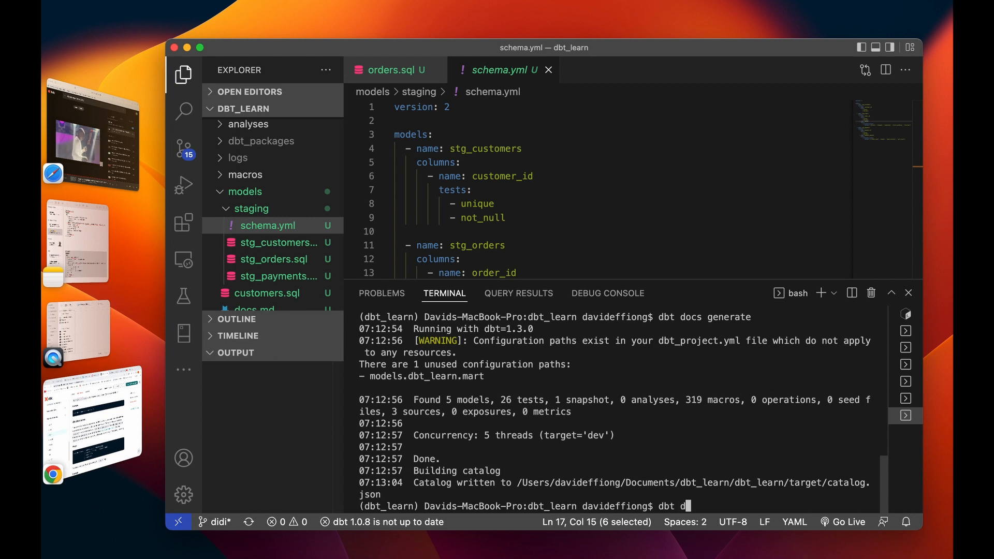
pyautogui.write('ocs serv')
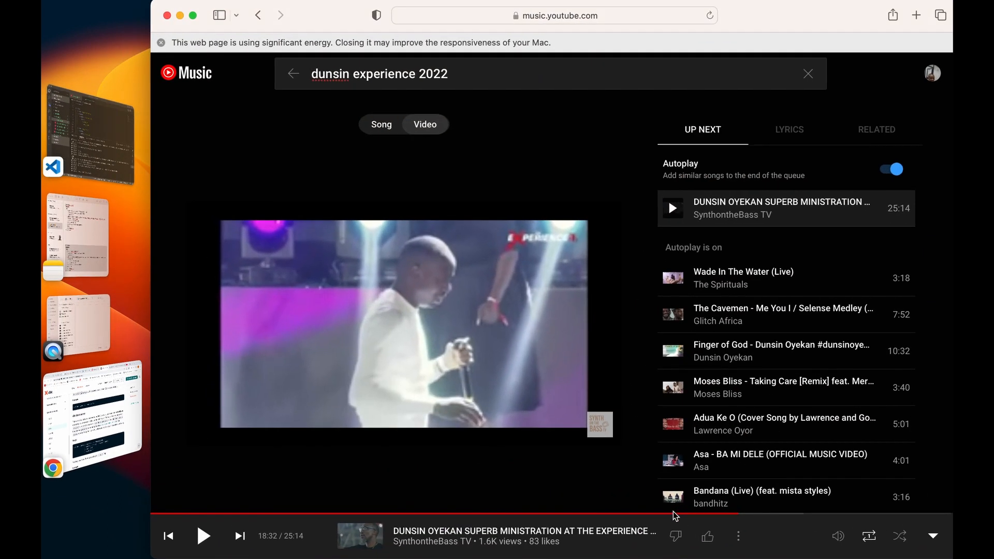
# - Switch Safari to the dbt Docs tab served at 127.0.0.1
pyautogui.click(763, 42)
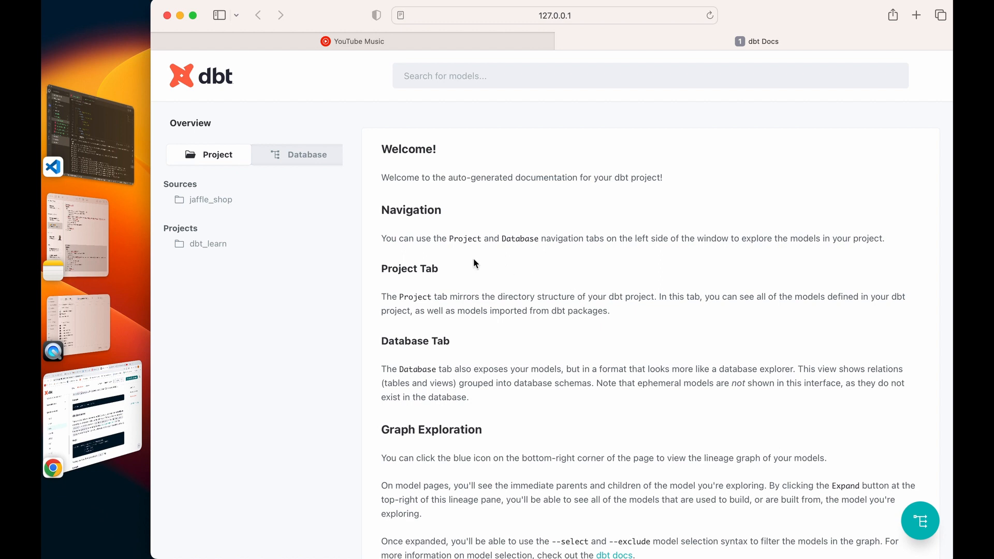
pyautogui.moveTo(242, 211)
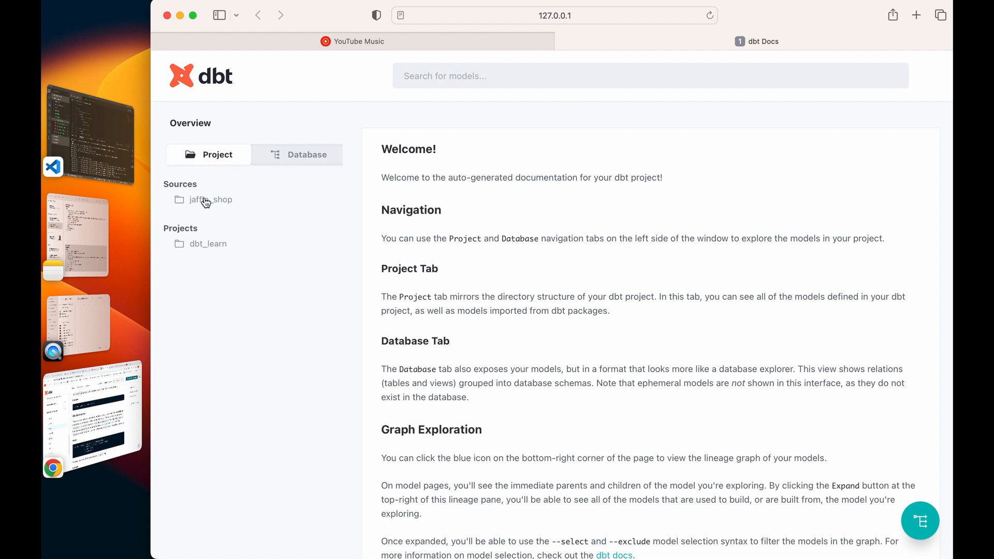
# - Explore the jaffle_shop source, dbt_learn models and snapshots trees, then the Database view
pyautogui.click(210, 199)
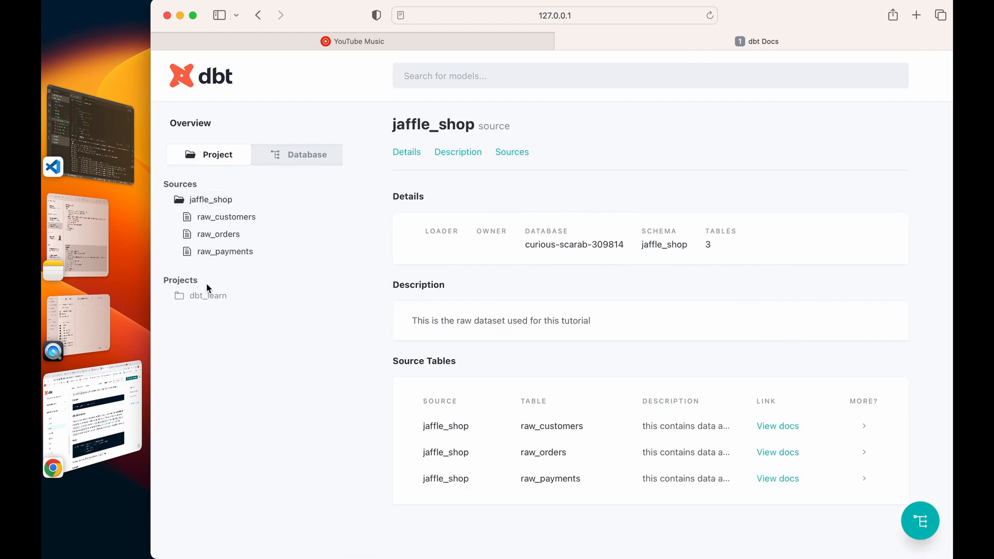
pyautogui.click(207, 295)
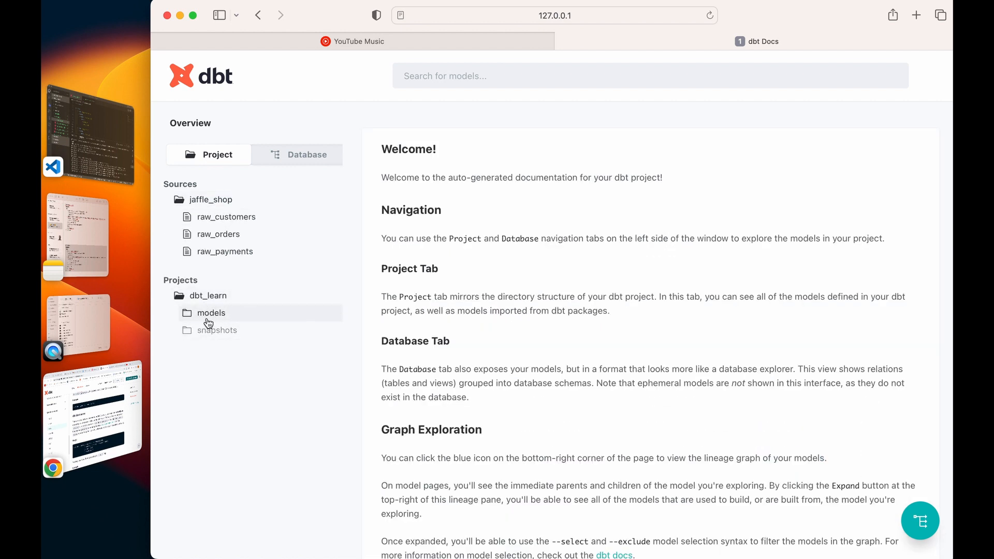
pyautogui.click(210, 312)
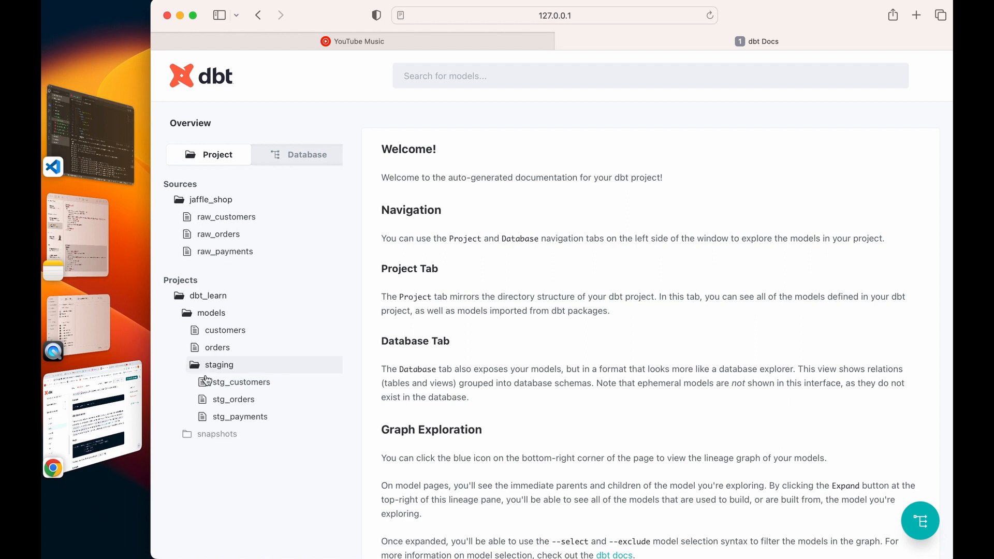
pyautogui.click(216, 434)
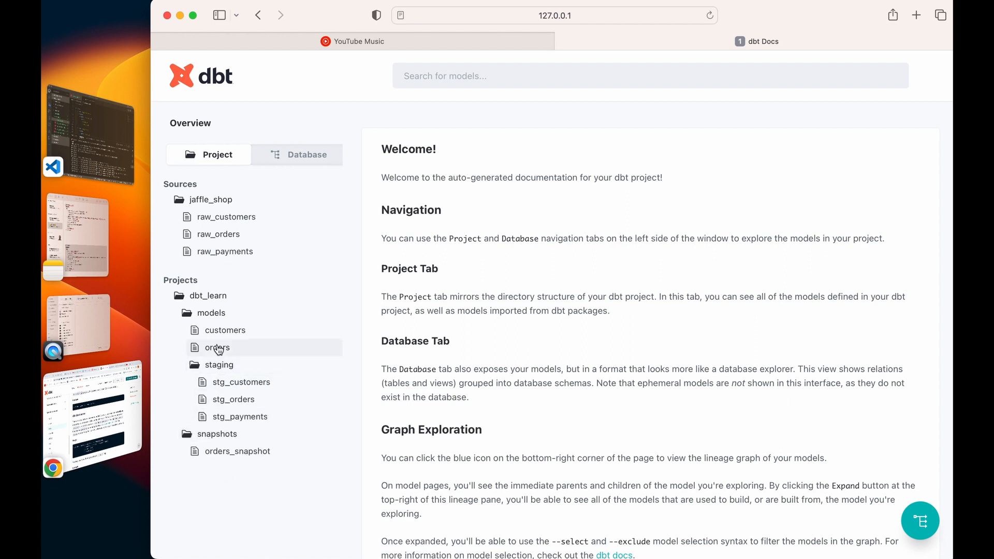
pyautogui.click(306, 155)
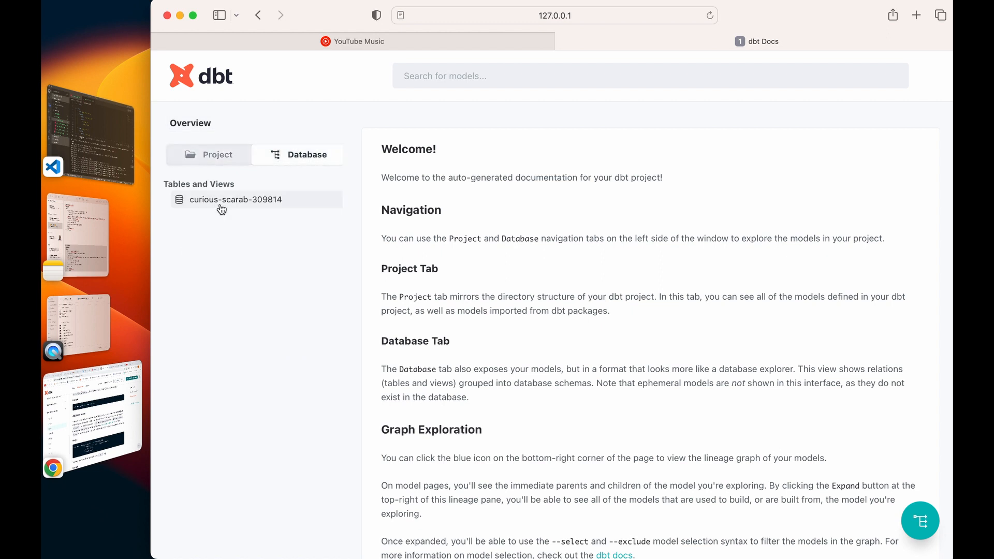
pyautogui.moveTo(230, 213)
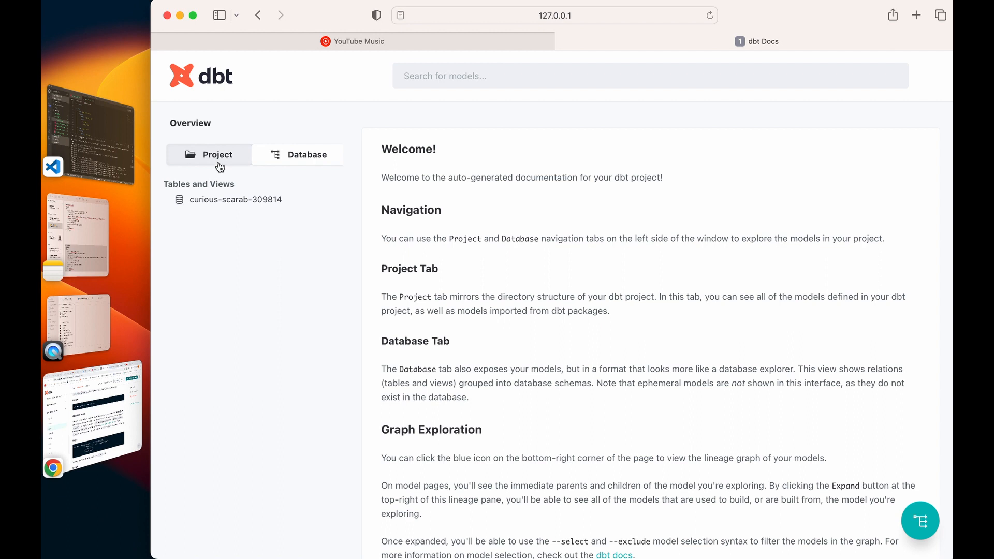
# - Return to the Project tree and show the customers model page with its columns
pyautogui.click(217, 154)
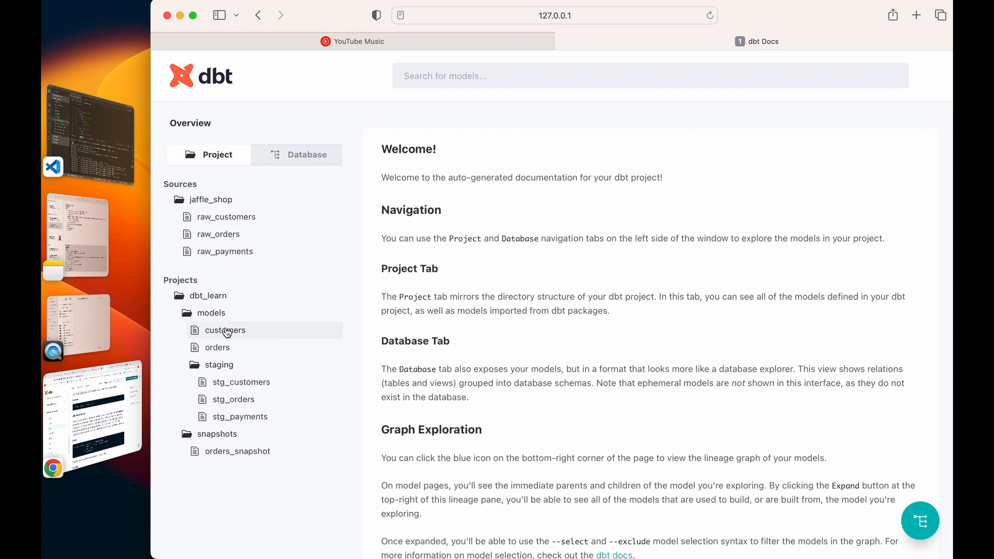
pyautogui.click(225, 329)
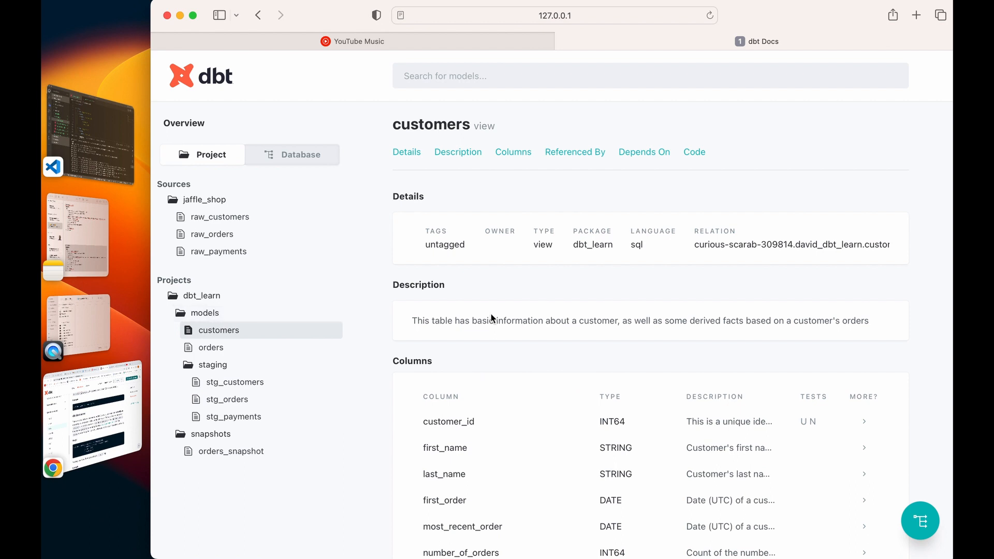
pyautogui.moveTo(459, 343)
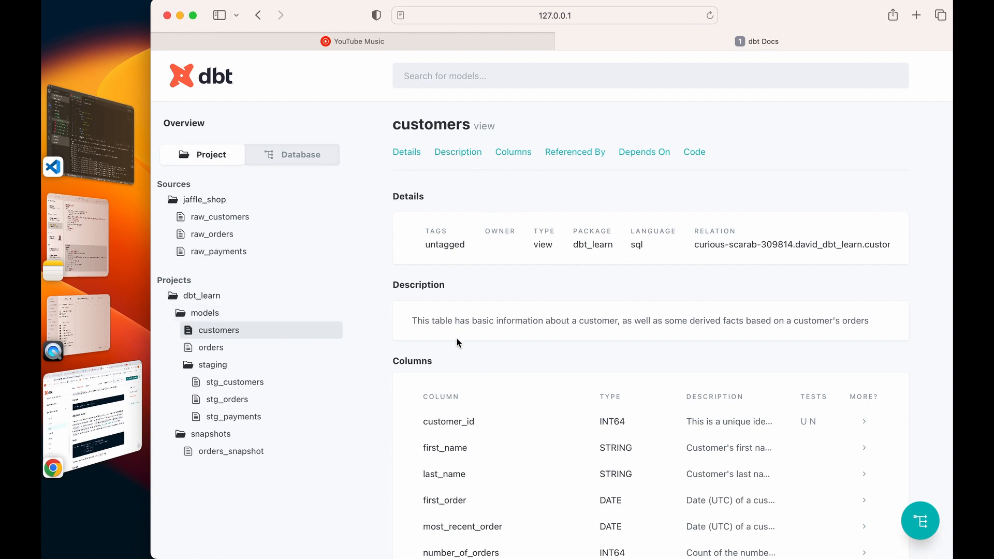
pyautogui.moveTo(567, 323)
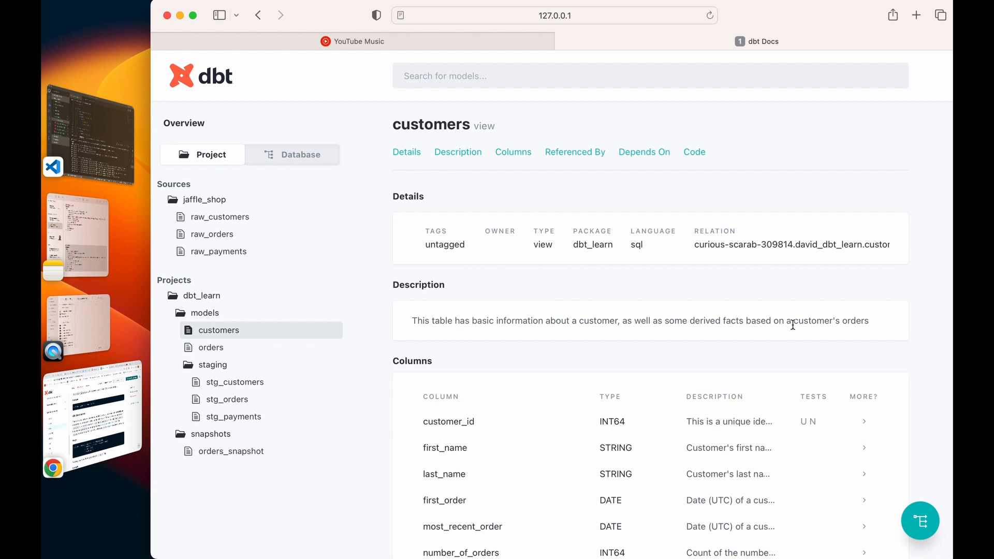
pyautogui.scroll(-3)
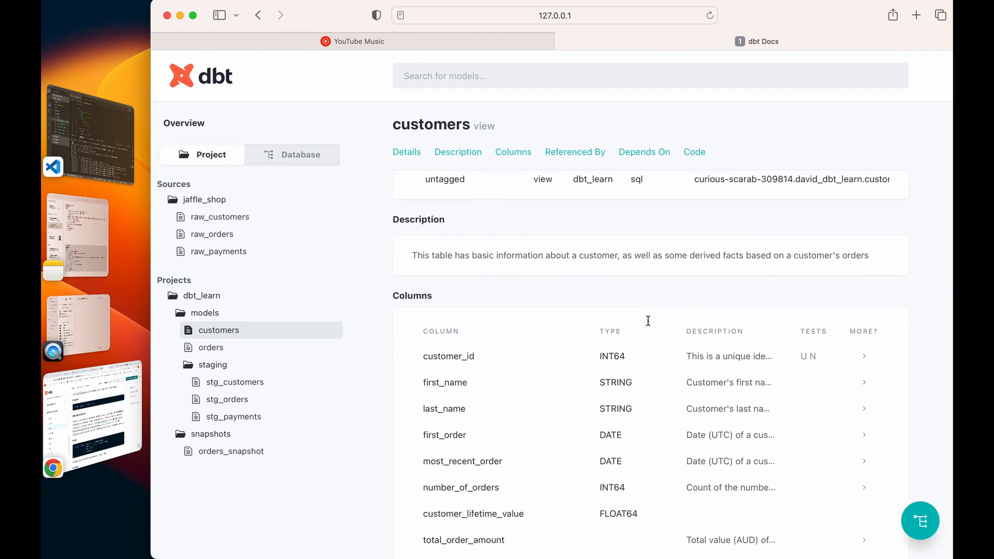
pyautogui.scroll(-3)
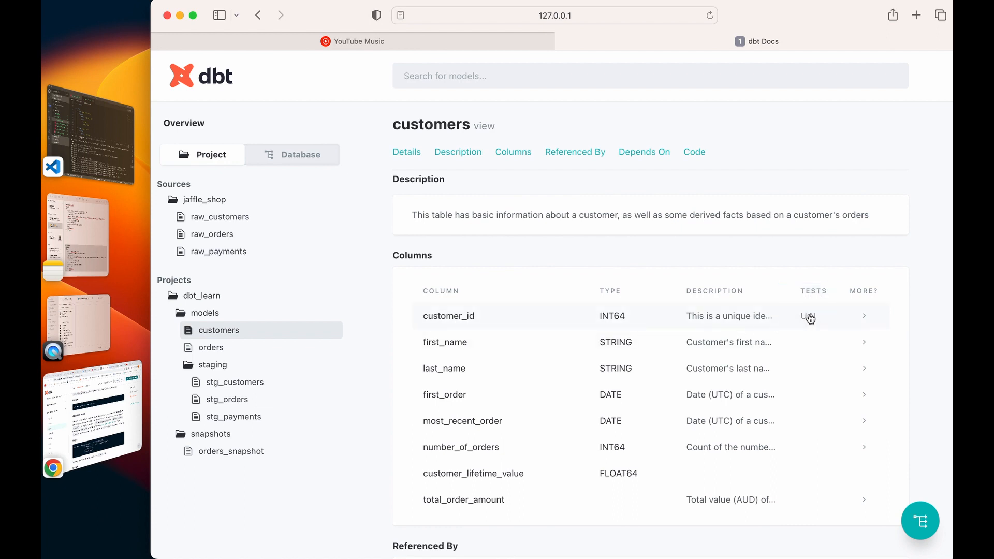
pyautogui.moveTo(494, 380)
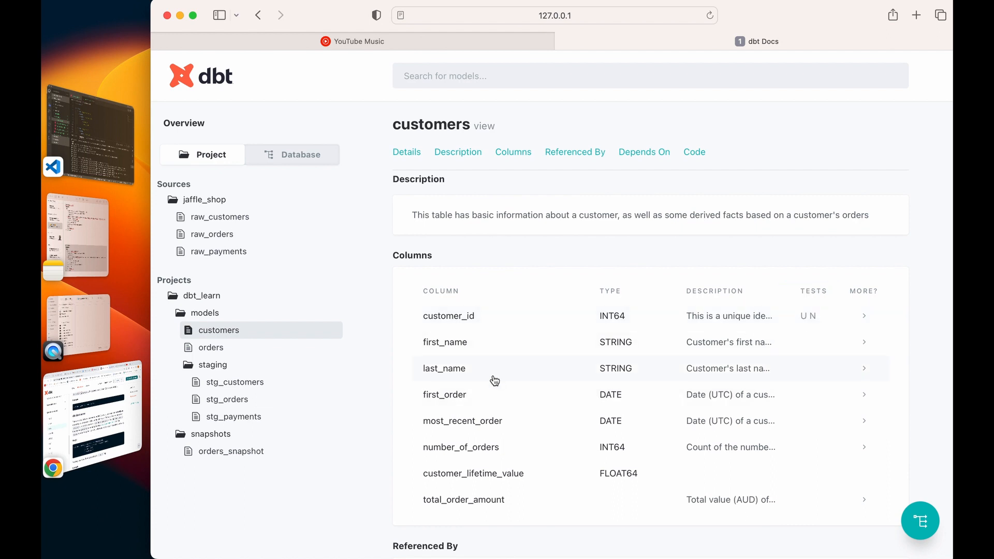
pyautogui.scroll(-3)
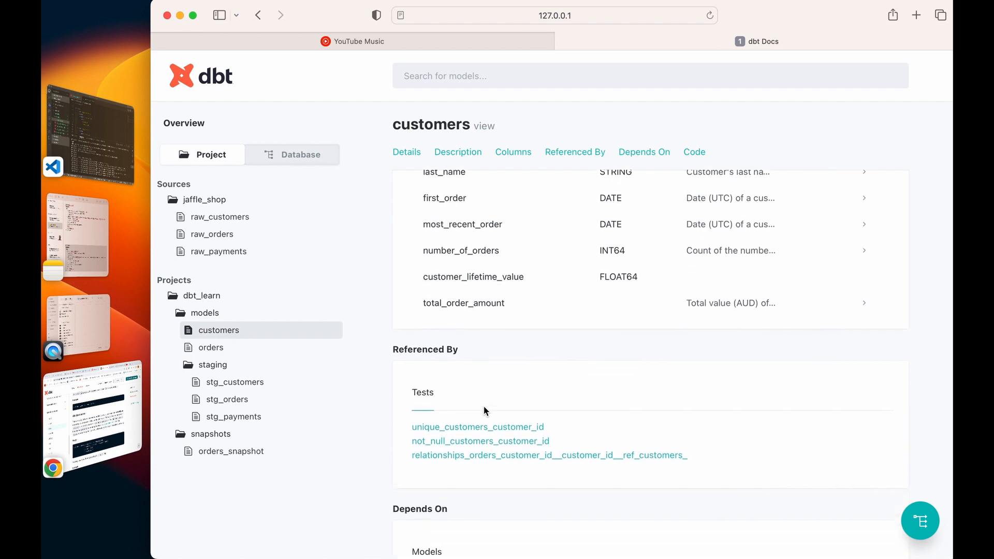
pyautogui.scroll(-3)
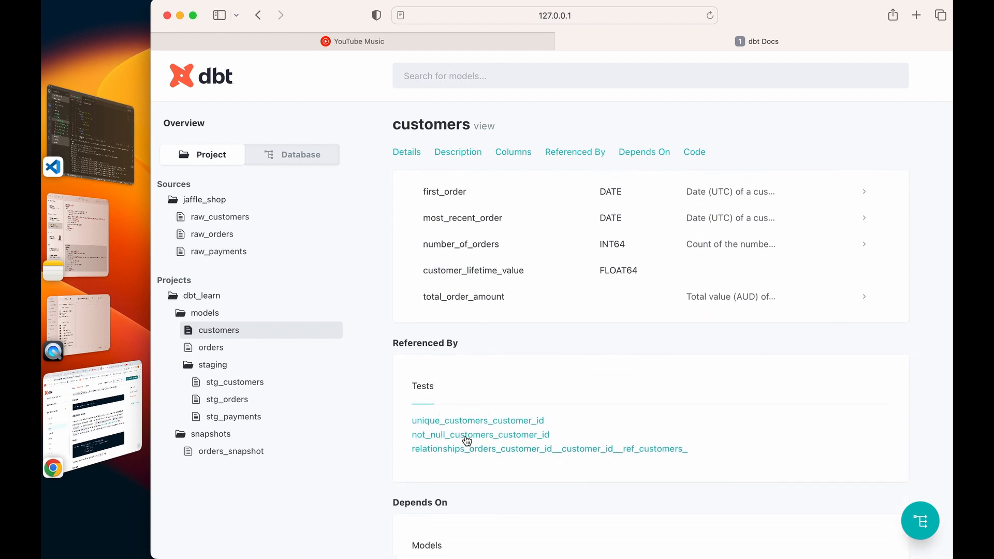
pyautogui.scroll(-3)
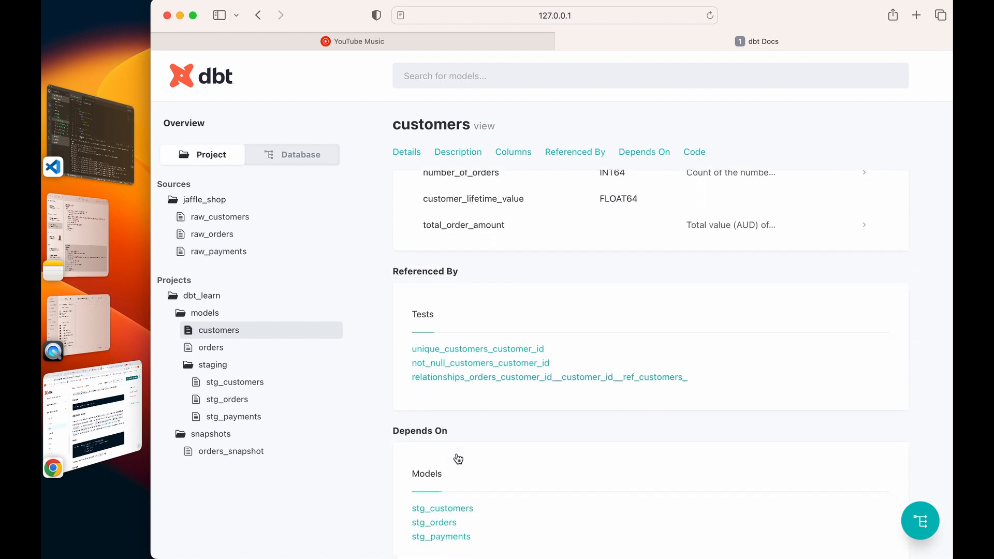
pyautogui.scroll(-3)
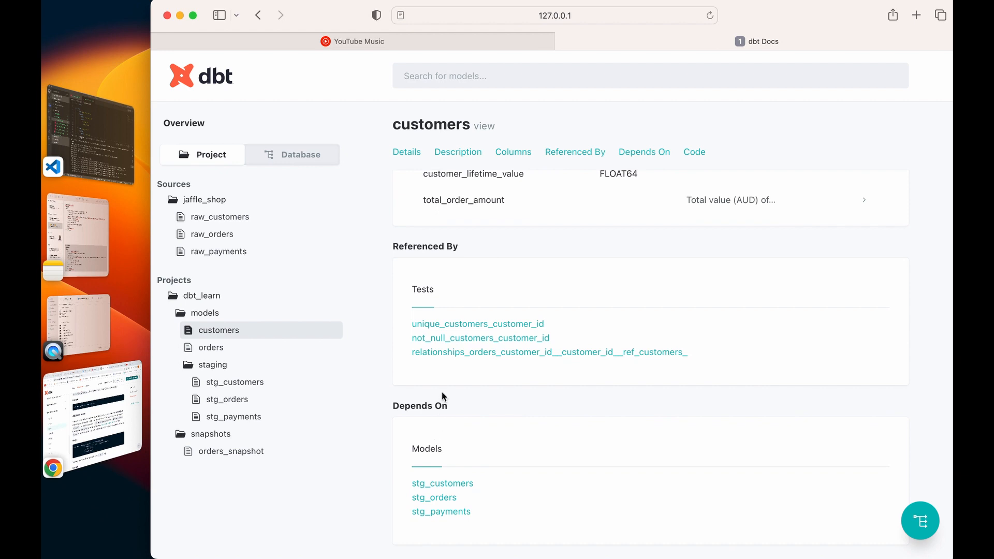
pyautogui.scroll(-3)
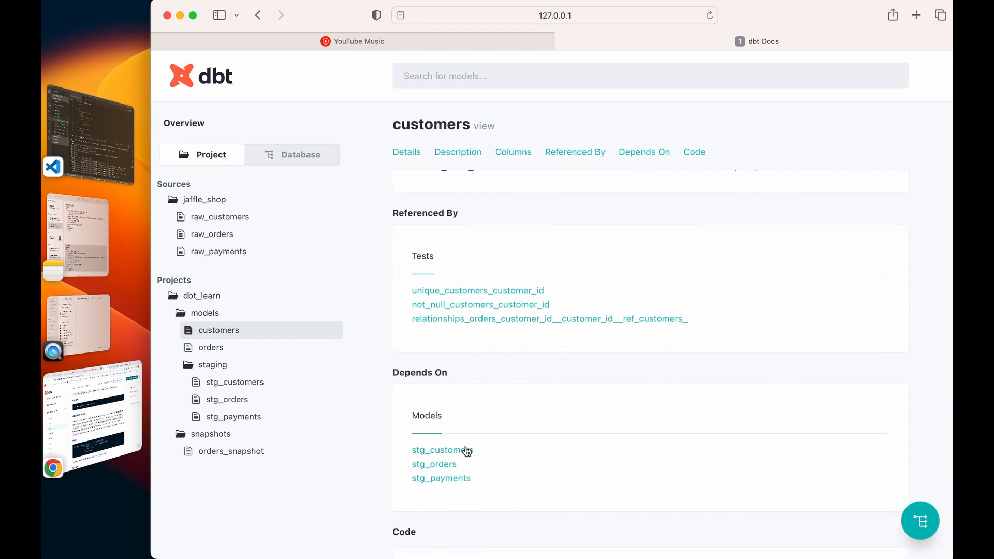
pyautogui.scroll(-3)
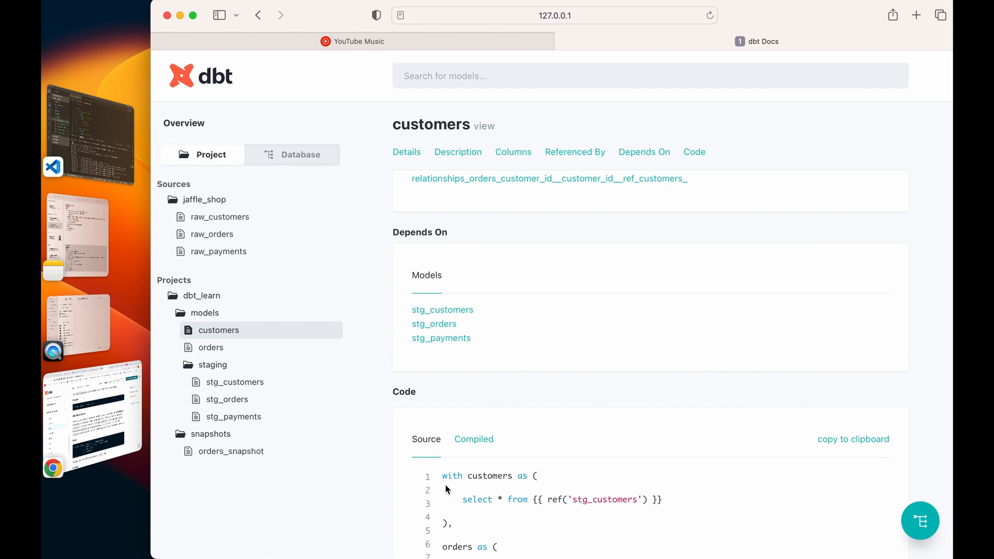
pyautogui.scroll(-3)
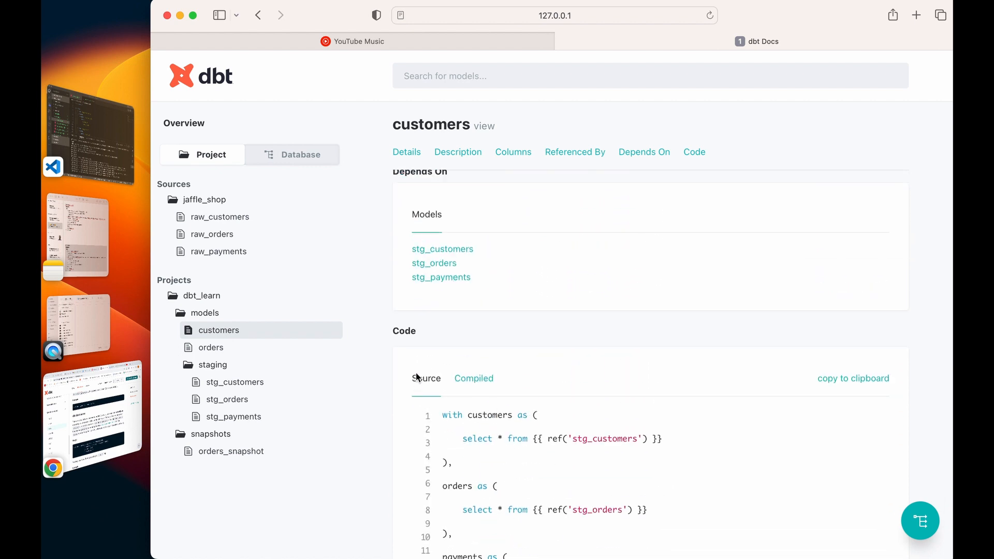
pyautogui.click(473, 379)
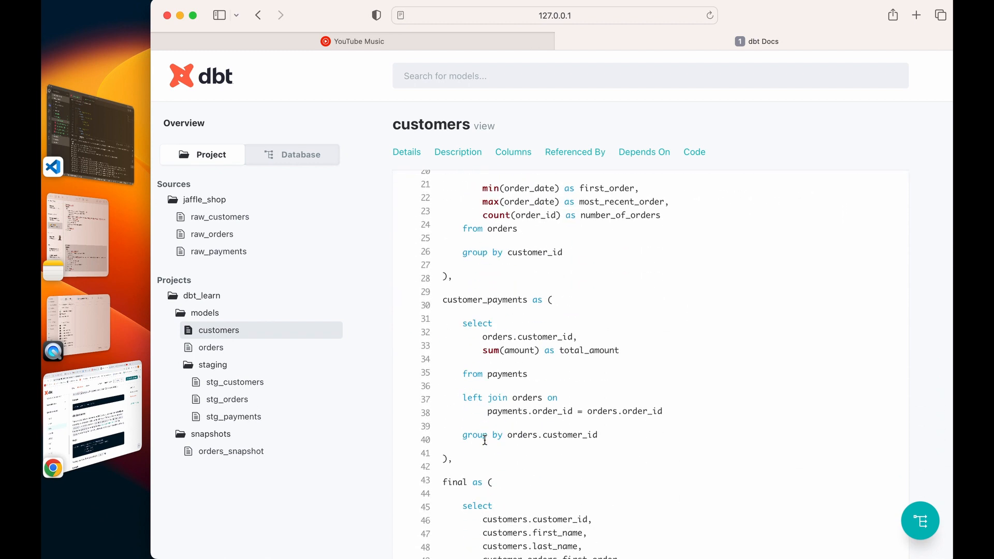
pyautogui.scroll(-3)
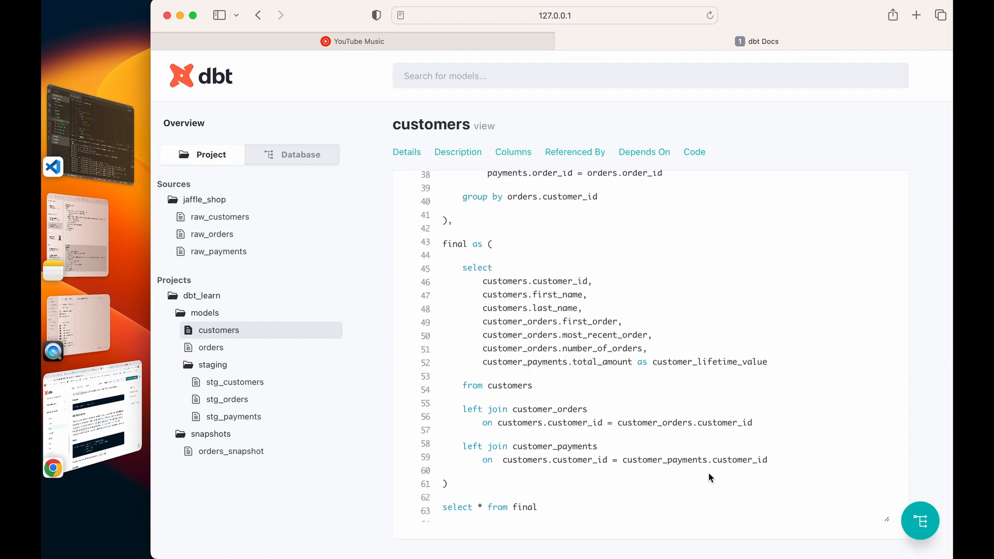
pyautogui.click(919, 521)
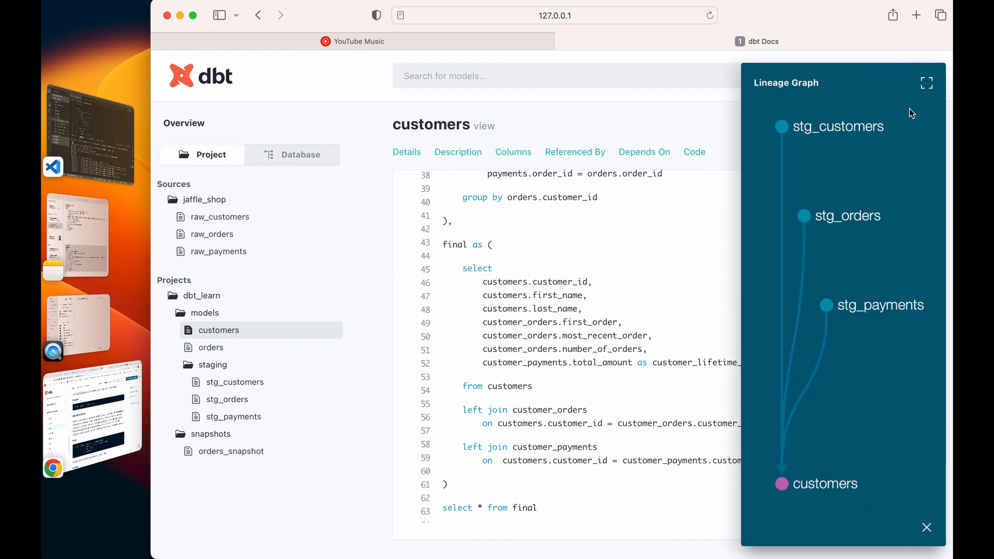
pyautogui.click(926, 82)
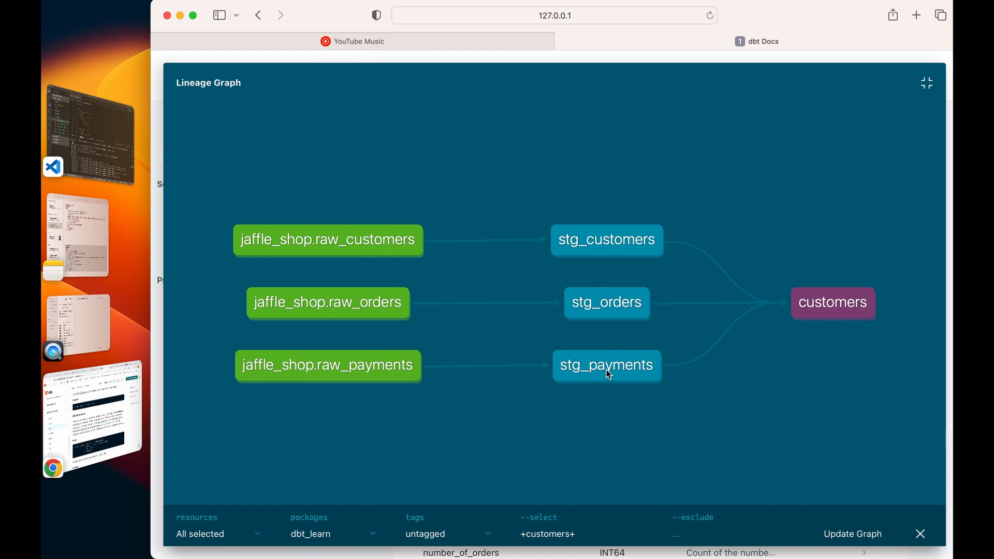
pyautogui.moveTo(821, 345)
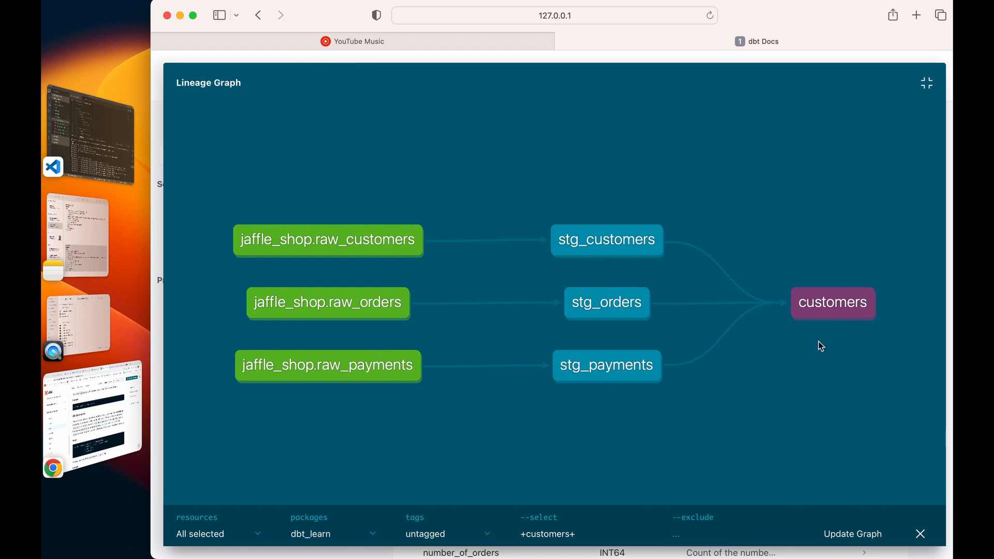
pyautogui.click(920, 534)
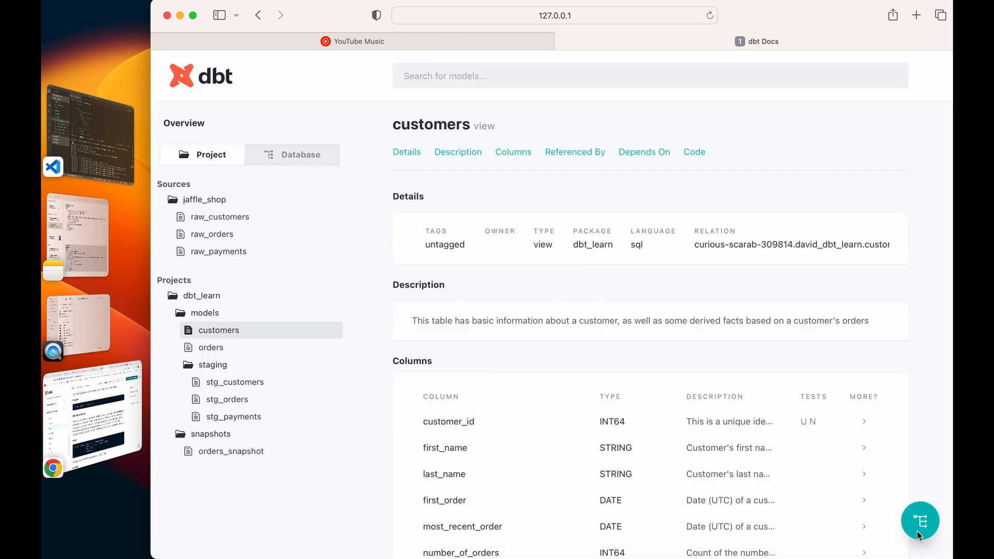
pyautogui.moveTo(240, 360)
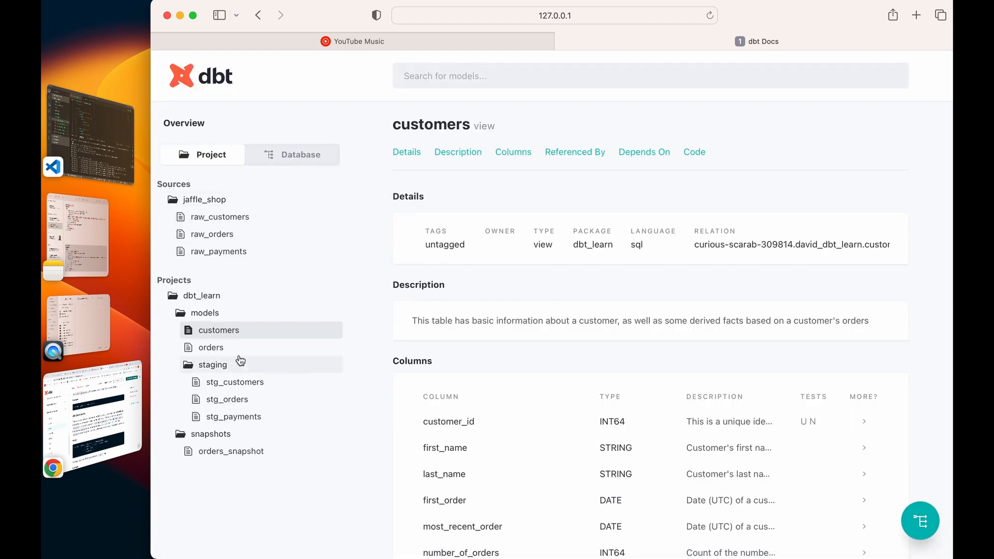
# - Show the orders model page and enlarge its lineage graph to full size
pyautogui.click(210, 347)
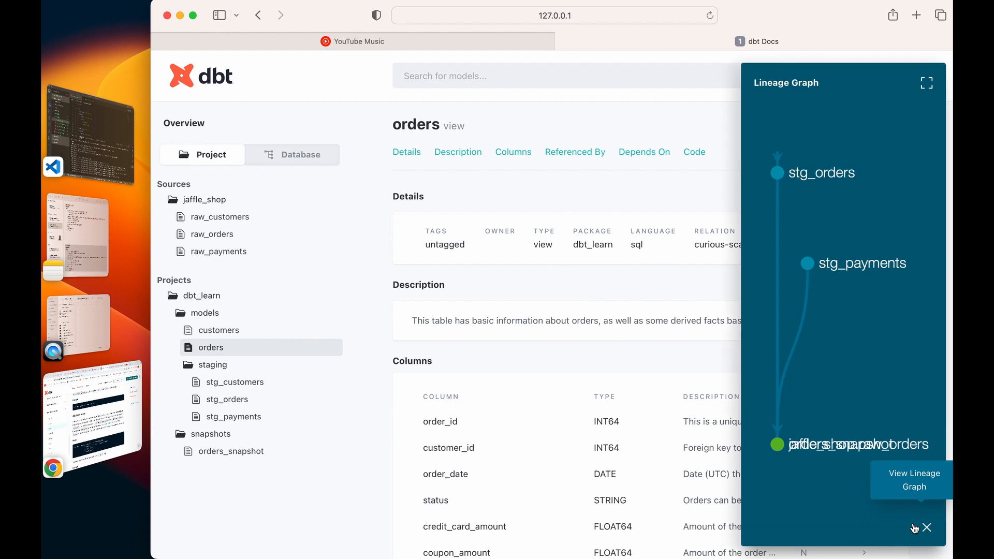
pyautogui.click(925, 83)
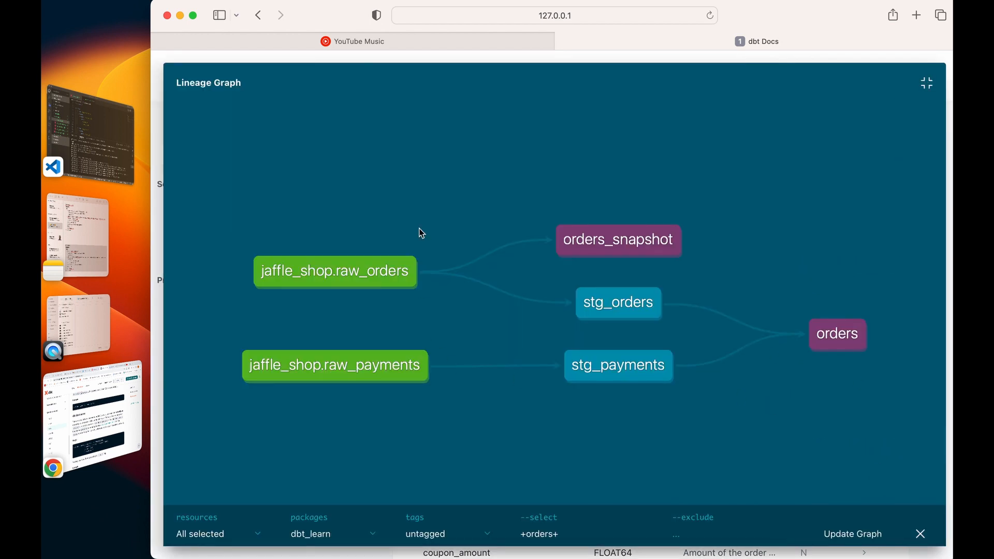
pyautogui.moveTo(352, 278)
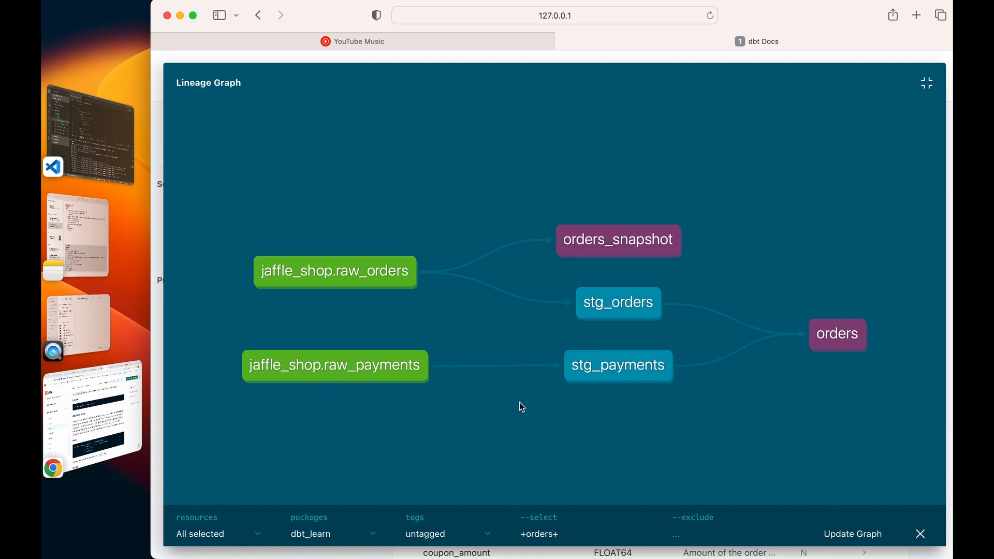
pyautogui.moveTo(567, 386)
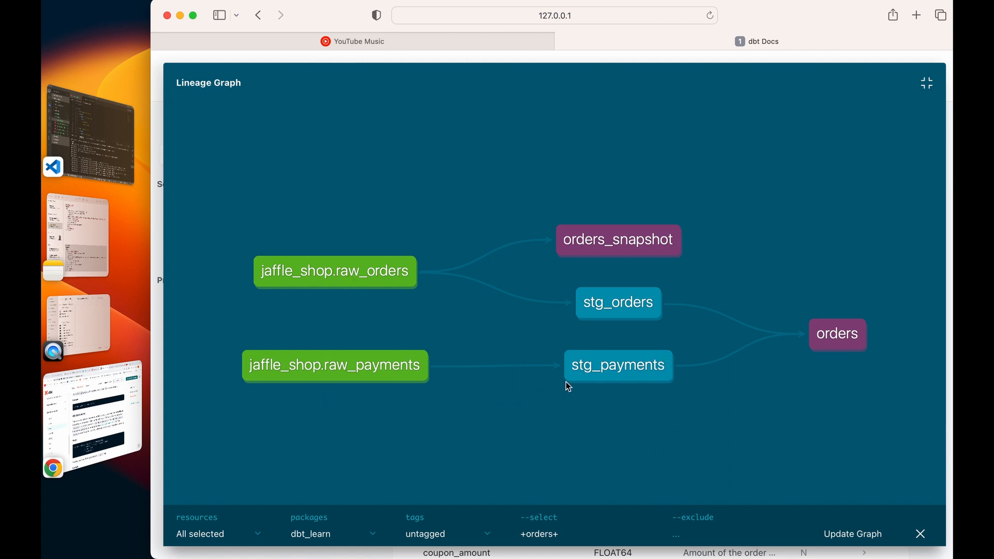